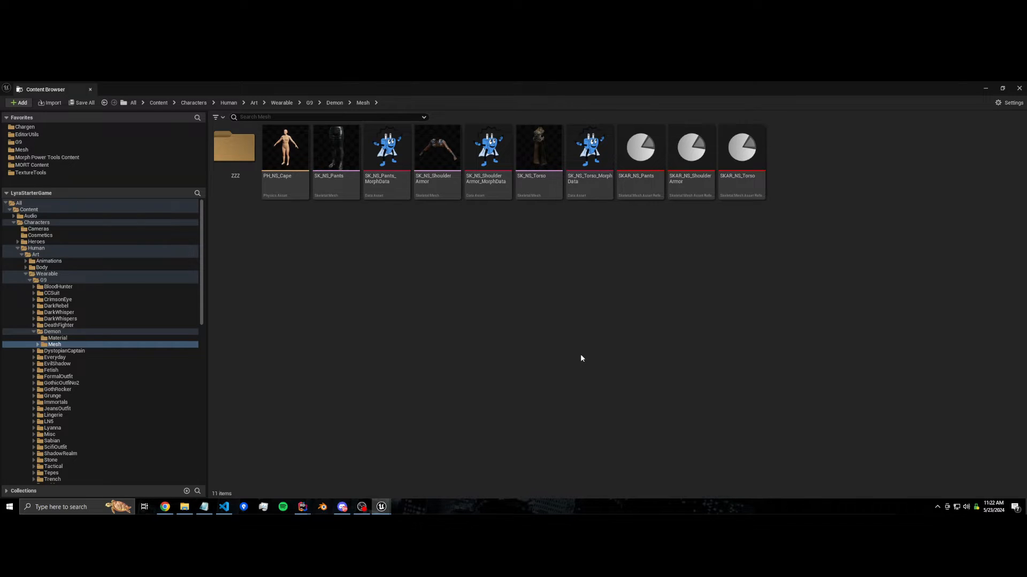
Step: Inspect the SK_NS_Torso mesh briefly and return to the meshes folder
click(436, 147)
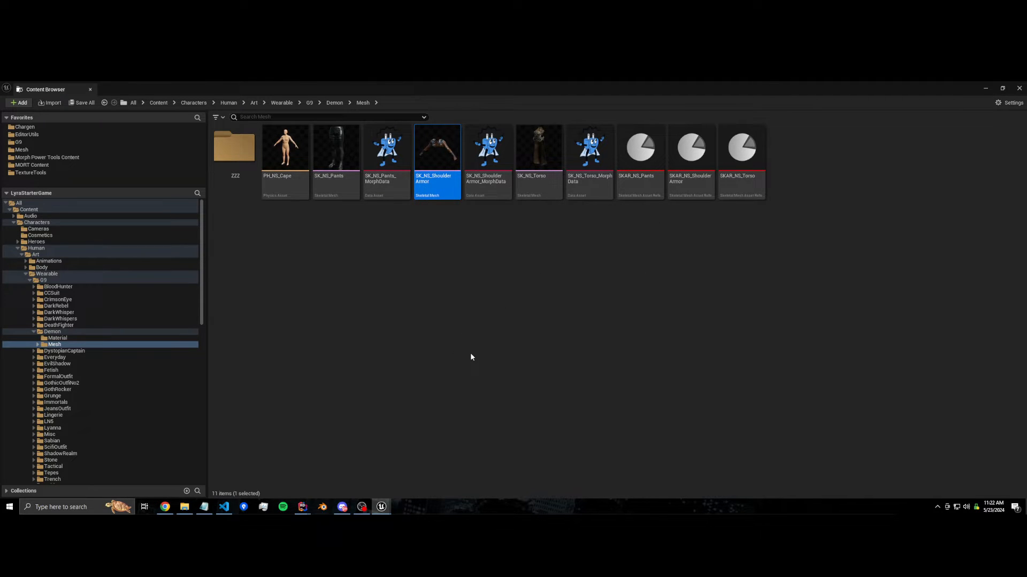
click(472, 358)
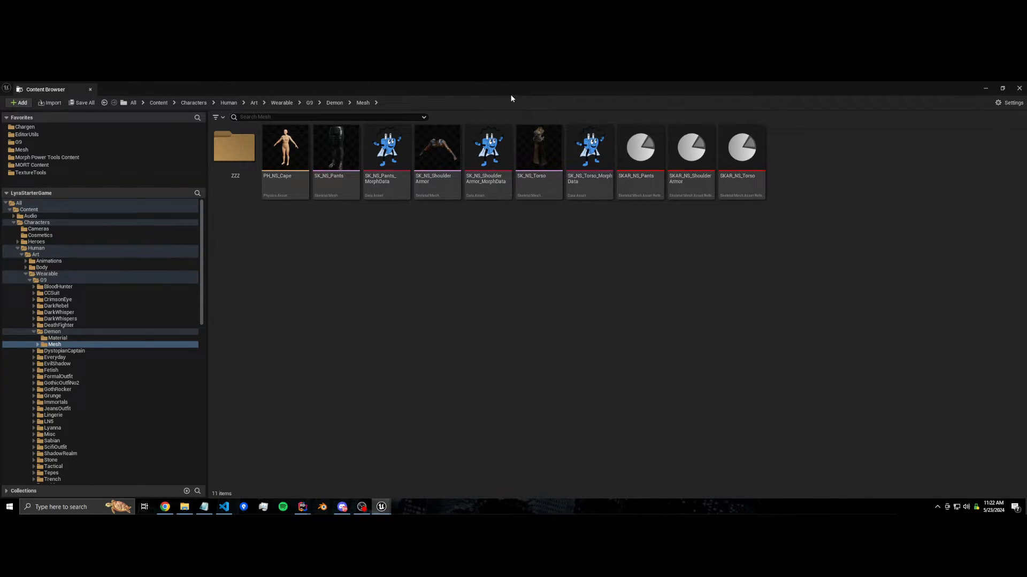
double_click(538, 147)
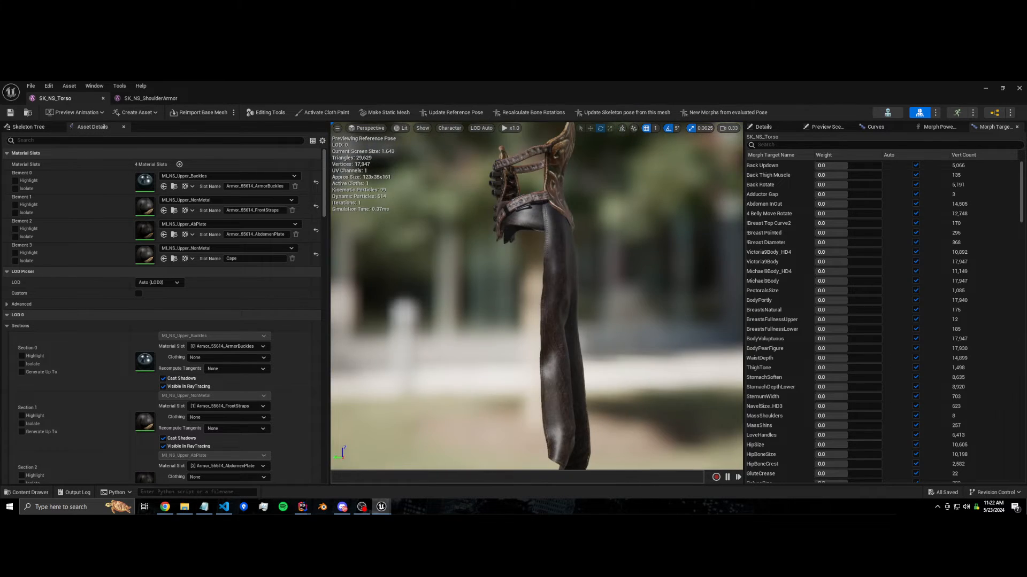
click(152, 97)
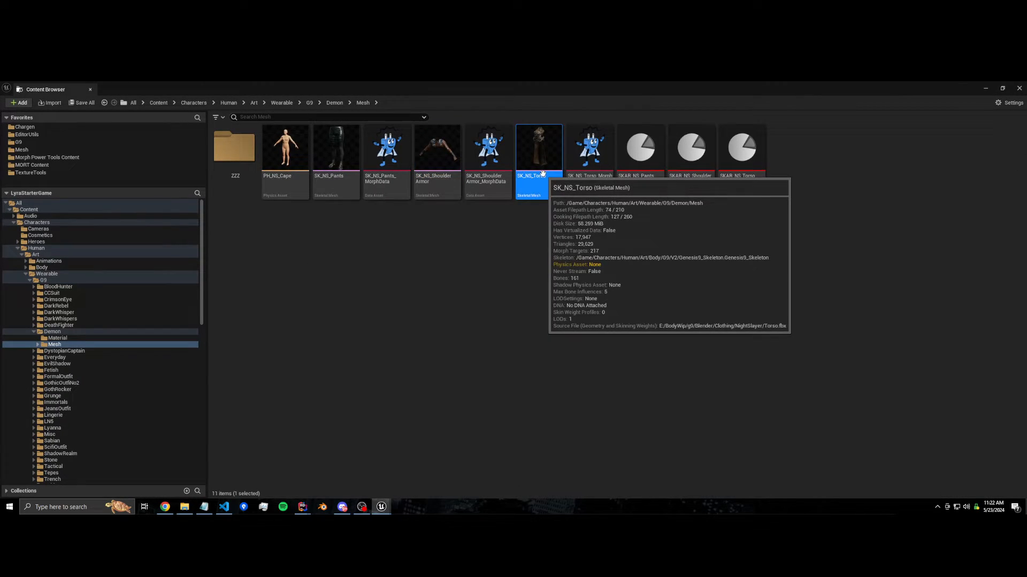
Step: Run Magic Merge > Merge Skeletal Meshes on both meshes with Create Cloth and Merge Morph Targets enabled
right_click(437, 146)
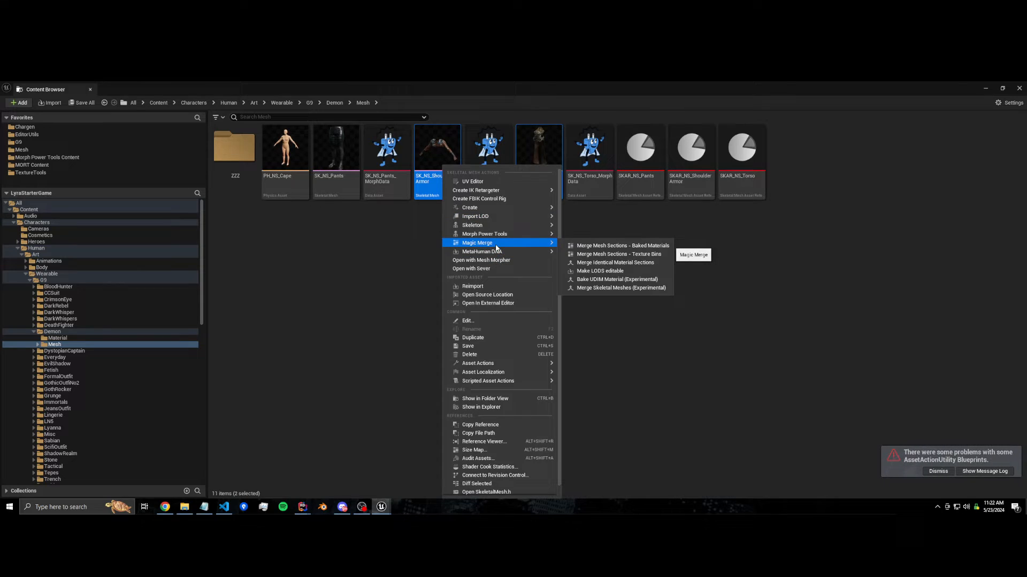
click(620, 287)
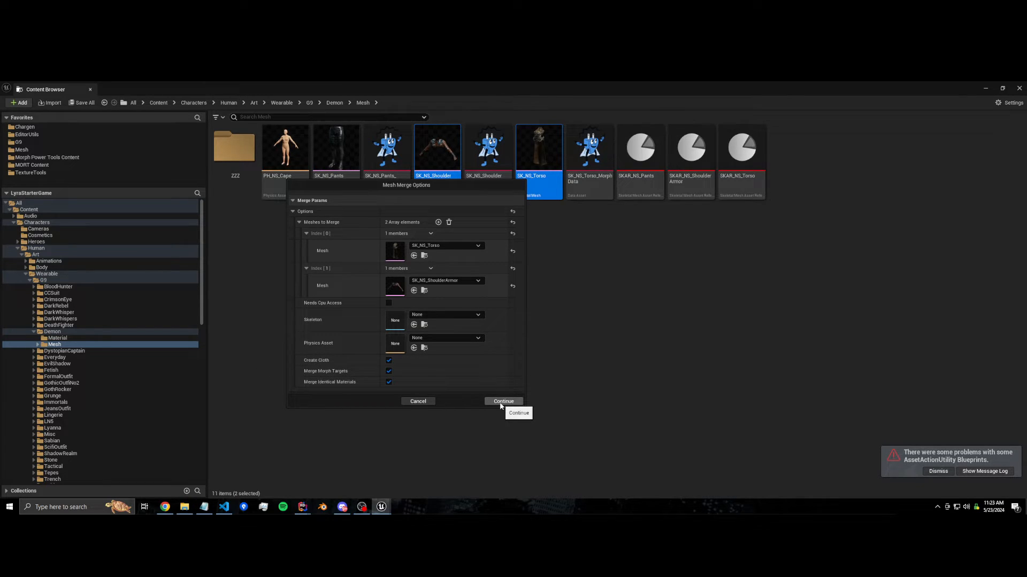
click(503, 401)
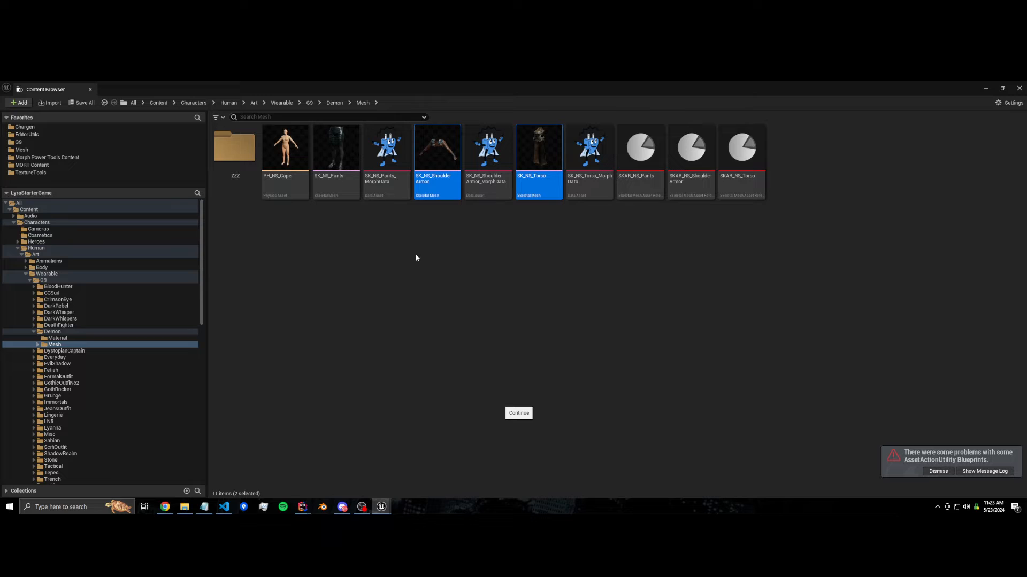
click(518, 413)
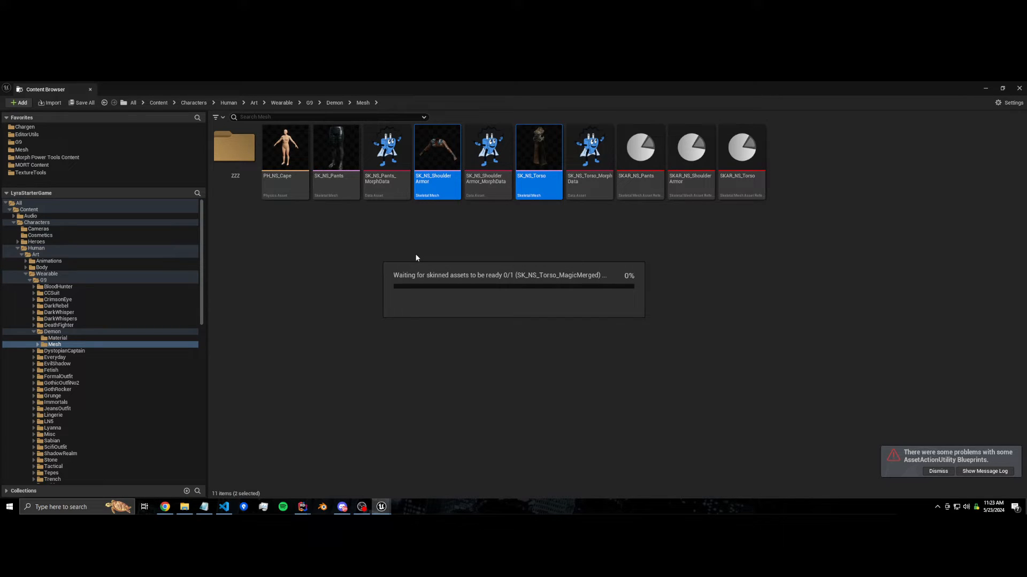
mouse_move(464, 359)
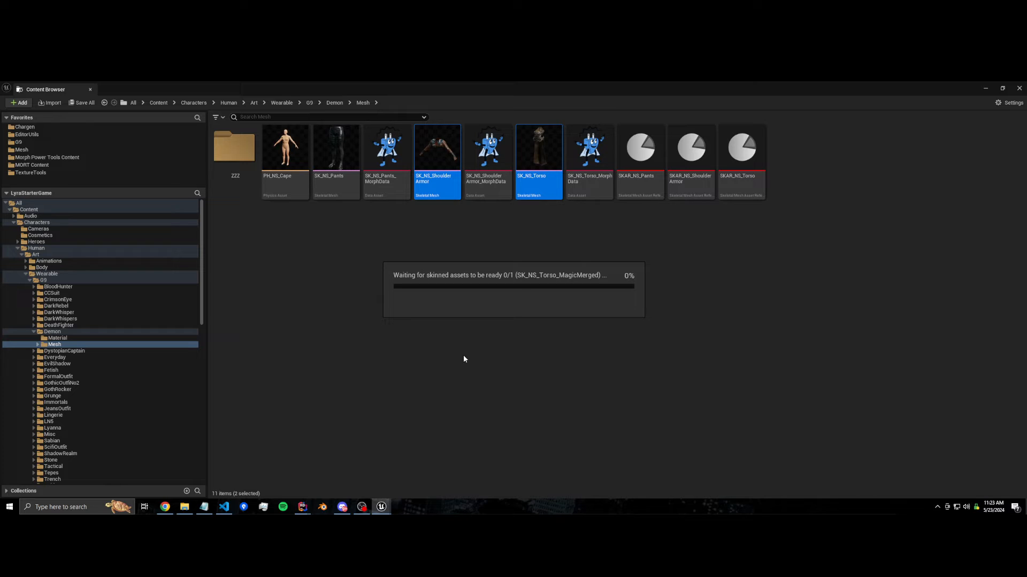
mouse_move(466, 354)
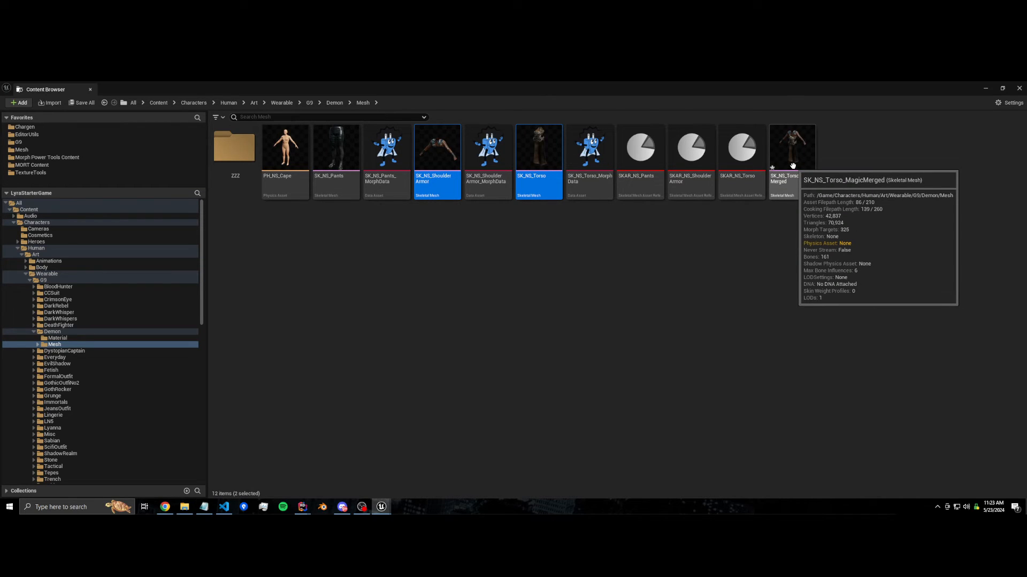
Step: Assign the Genesis skeleton to SK_NS_Torso_MagicMerged and open it in the mesh editor
double_click(791, 146)
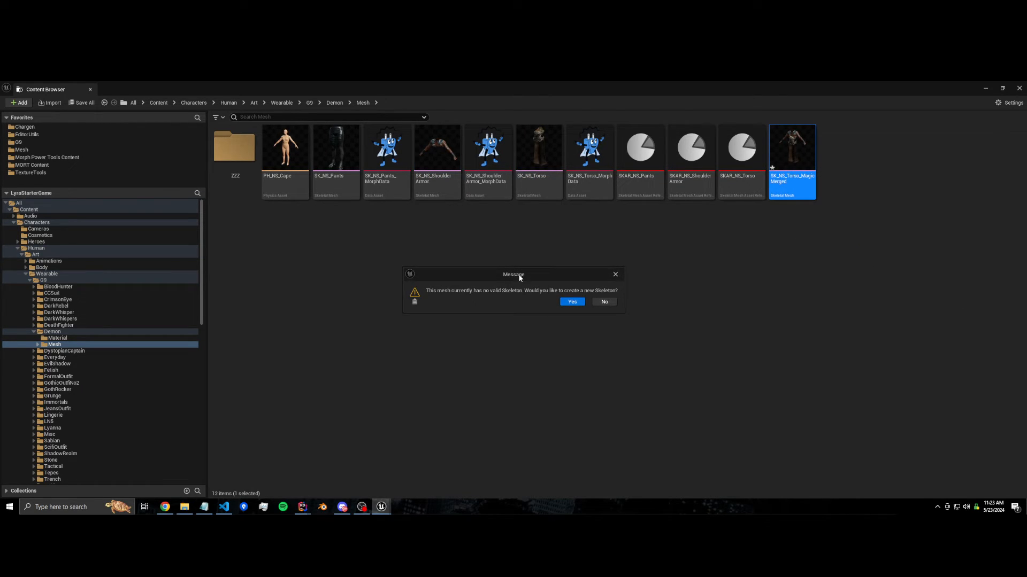
click(571, 302)
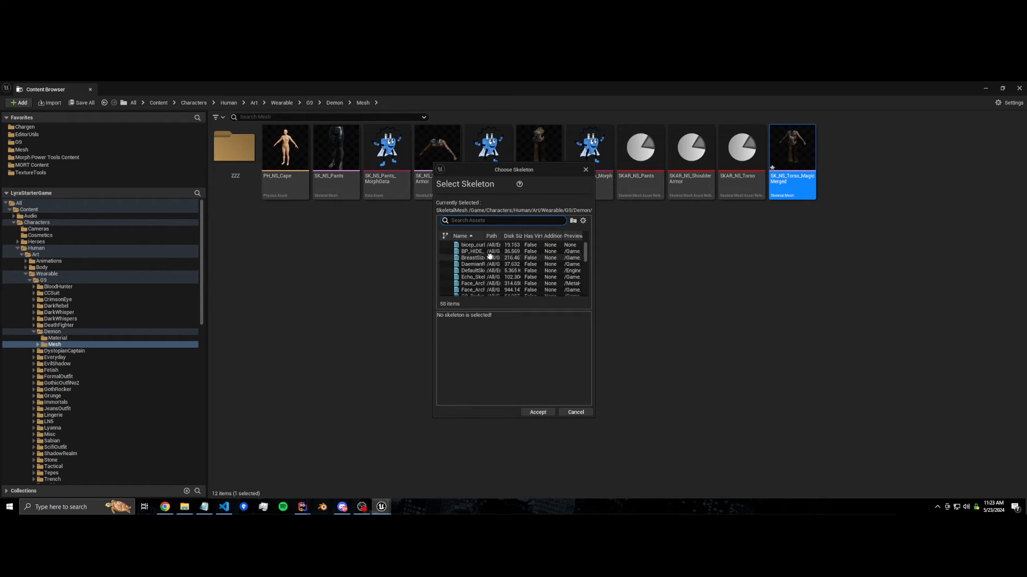
text(gene)
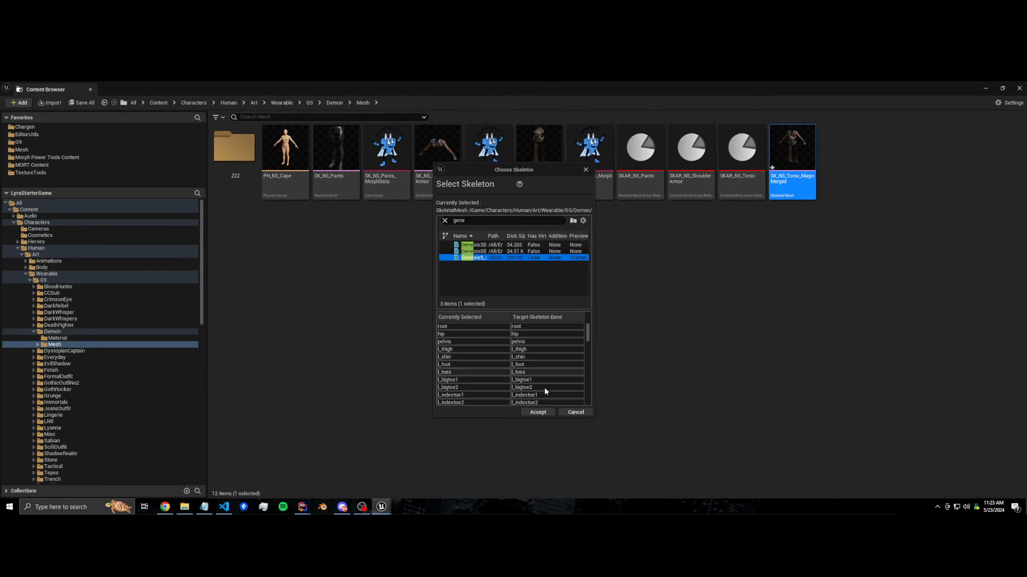
click(537, 412)
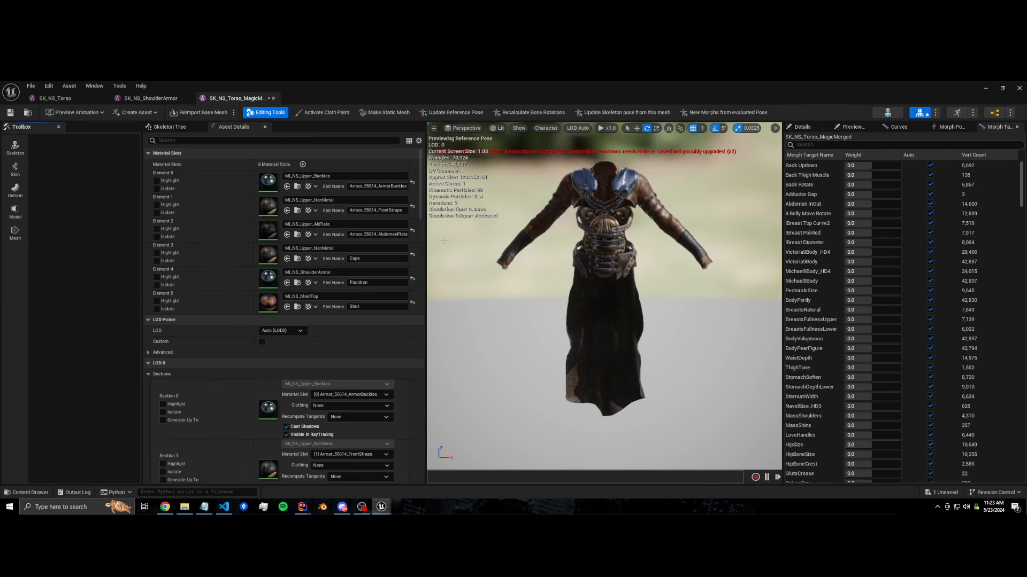